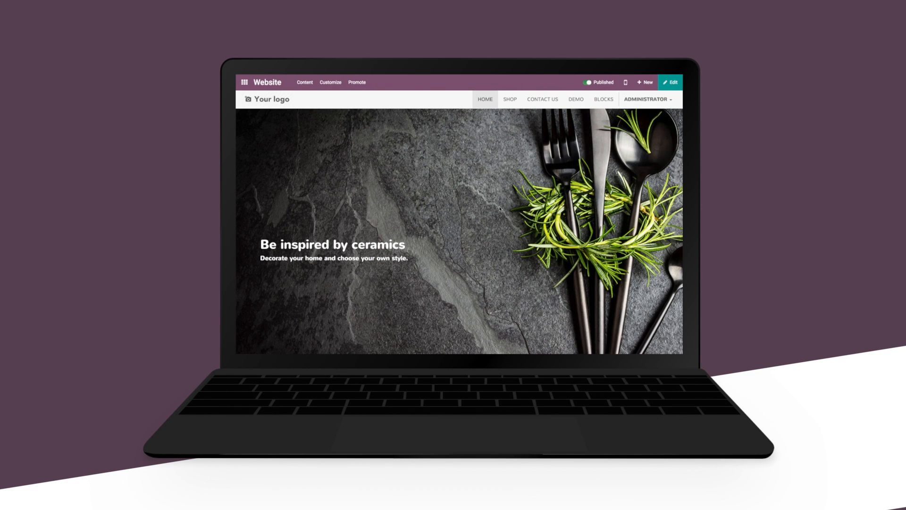
- Briefly edit the ceramics home page and save it so promotion options become available
{"action": "left_click", "coordinate": [670, 81]}
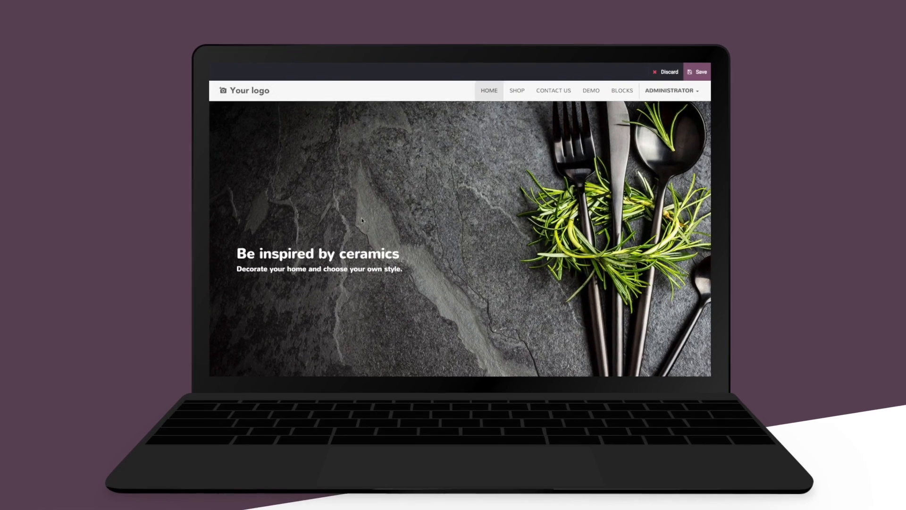
{"action": "left_click", "coordinate": [622, 91]}
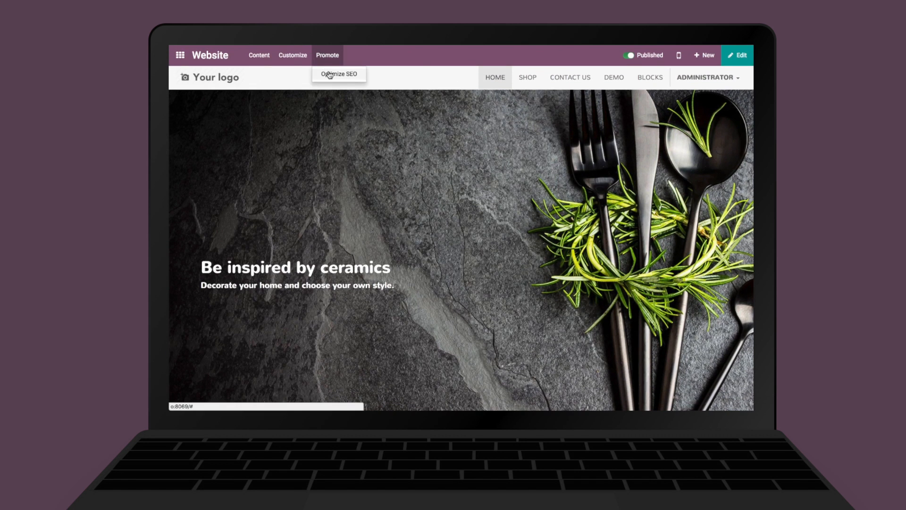
- Add the keywords 'ceramics' and 'ceramic shop' to the home page's SEO settings
{"action": "left_click", "coordinate": [339, 73]}
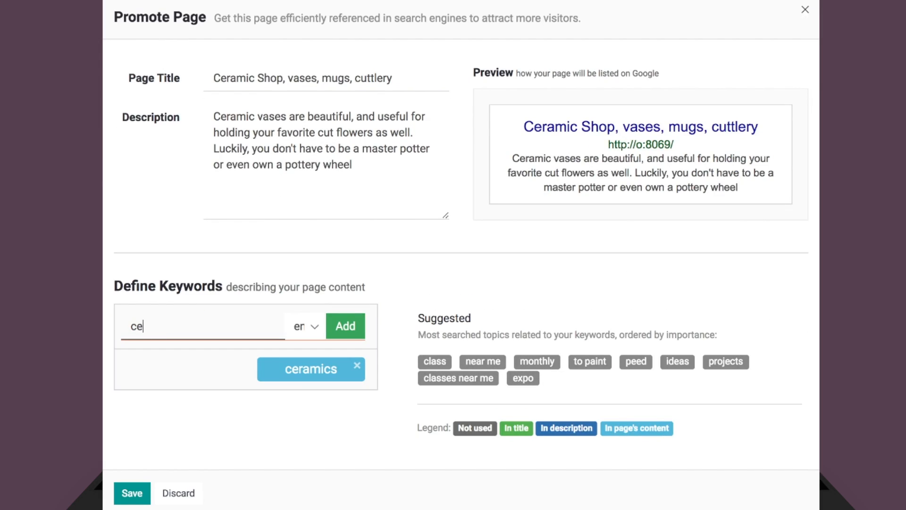
{"action": "type", "text": "va"}
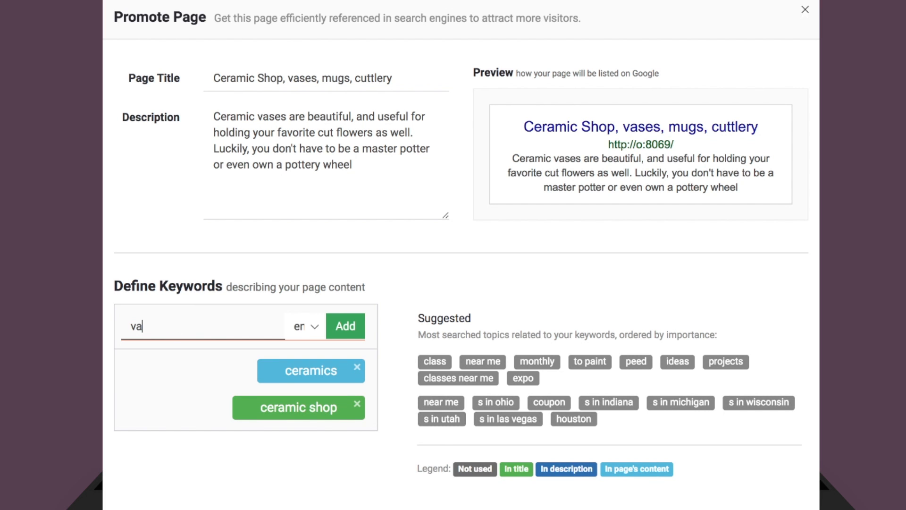
{"action": "left_click", "coordinate": [344, 326]}
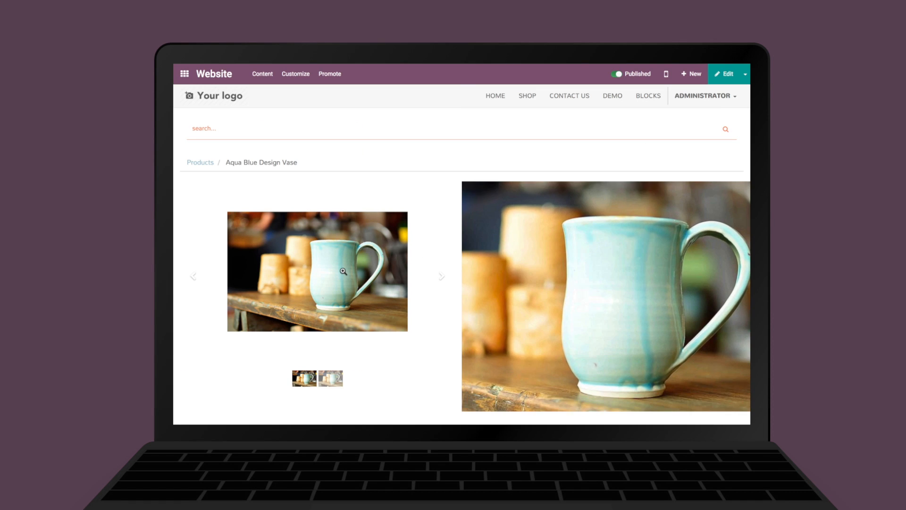
- Add the Aqua Blue Design Vase to the cart and take checkout to payment with Stripe
{"action": "left_click", "coordinate": [549, 249]}
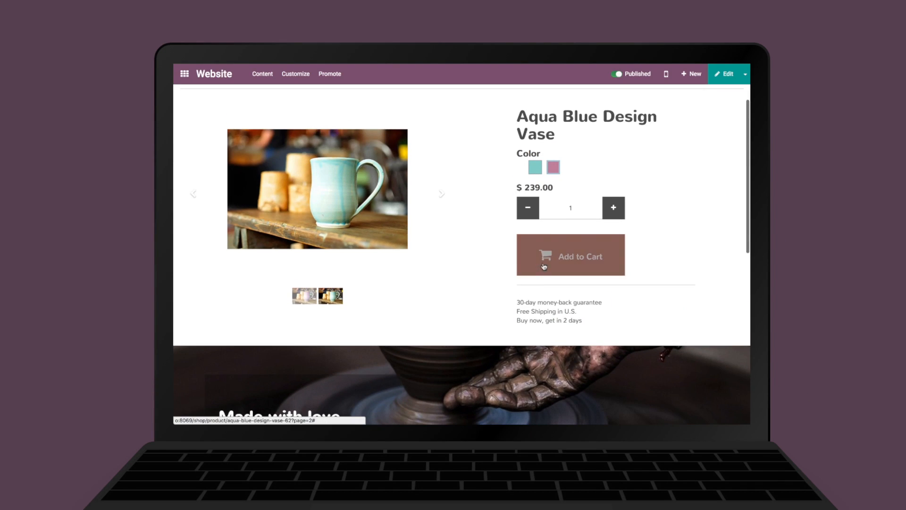
{"action": "left_click", "coordinate": [570, 254]}
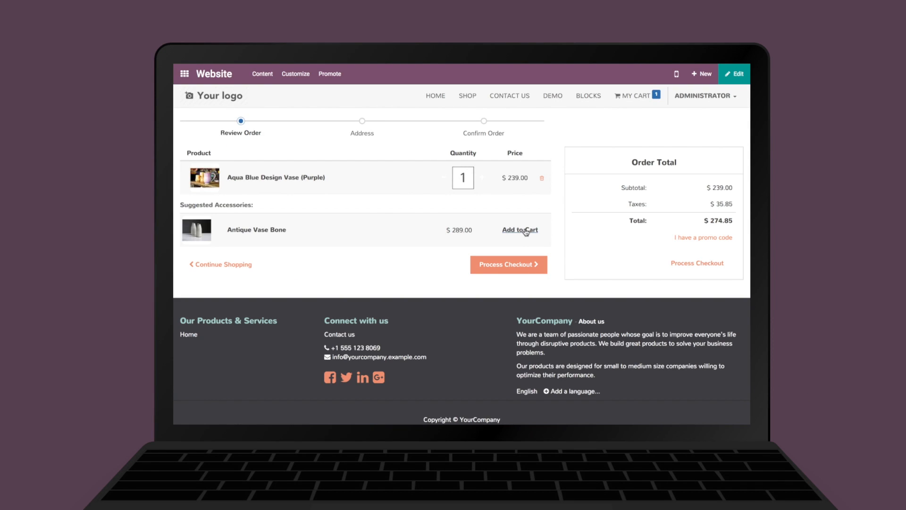
{"action": "left_click", "coordinate": [508, 264]}
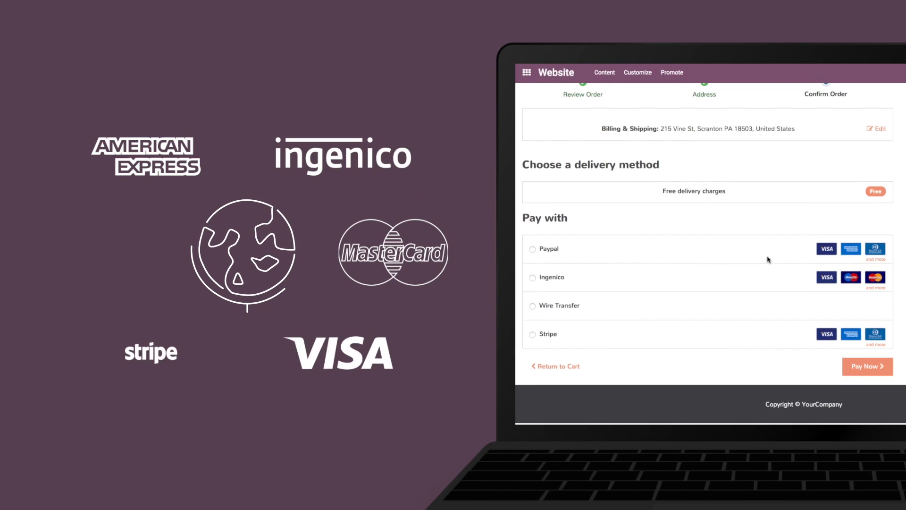
{"action": "left_click", "coordinate": [532, 335]}
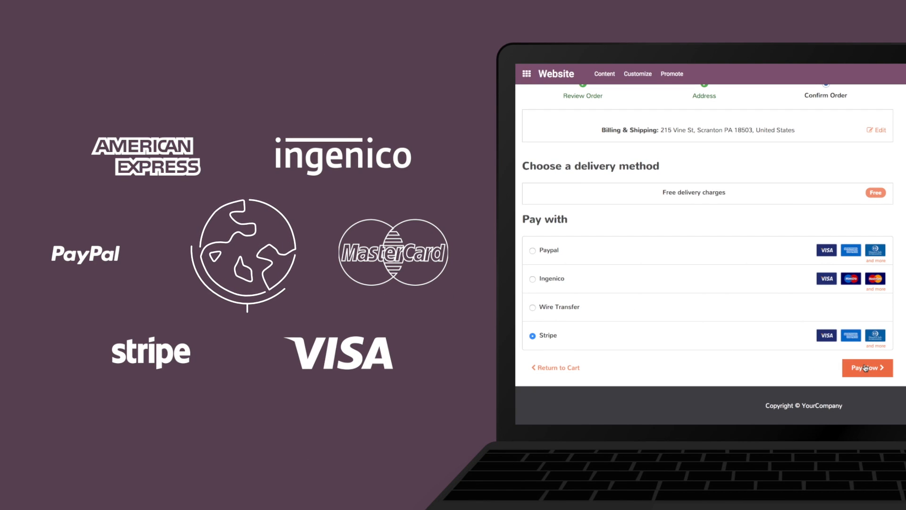
- Pay for the vase order and review the eCommerce dashboard showing $7,220.66 sold across 9 orders
{"action": "left_click", "coordinate": [866, 367]}
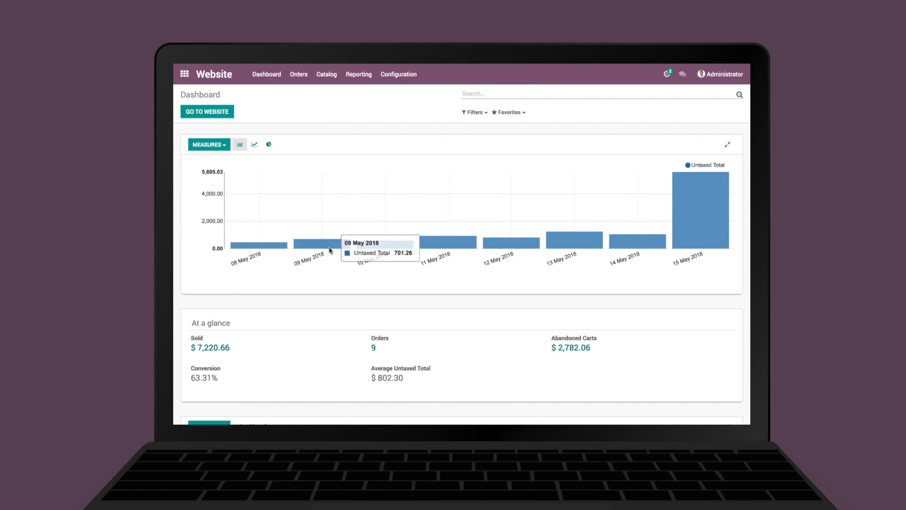
{"action": "mouse_move", "coordinate": [635, 240]}
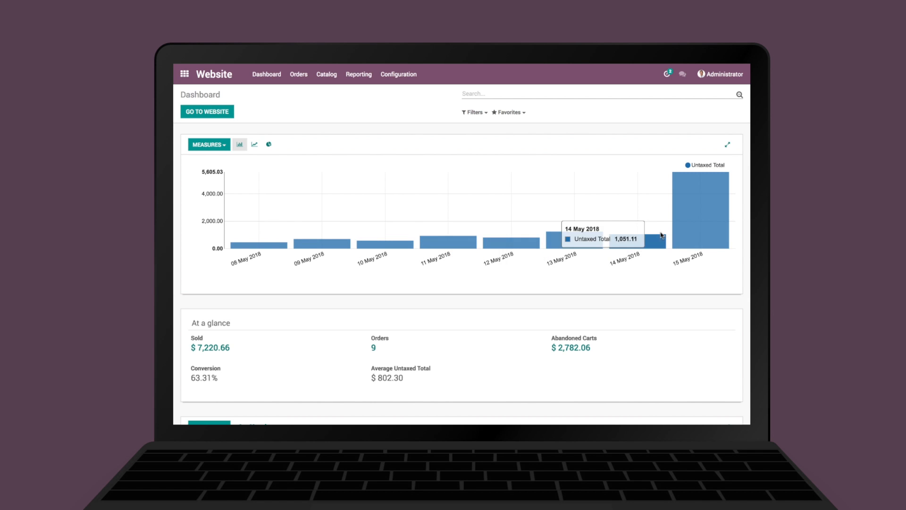
{"action": "scroll", "scroll_direction": "down", "scroll_amount": 3}
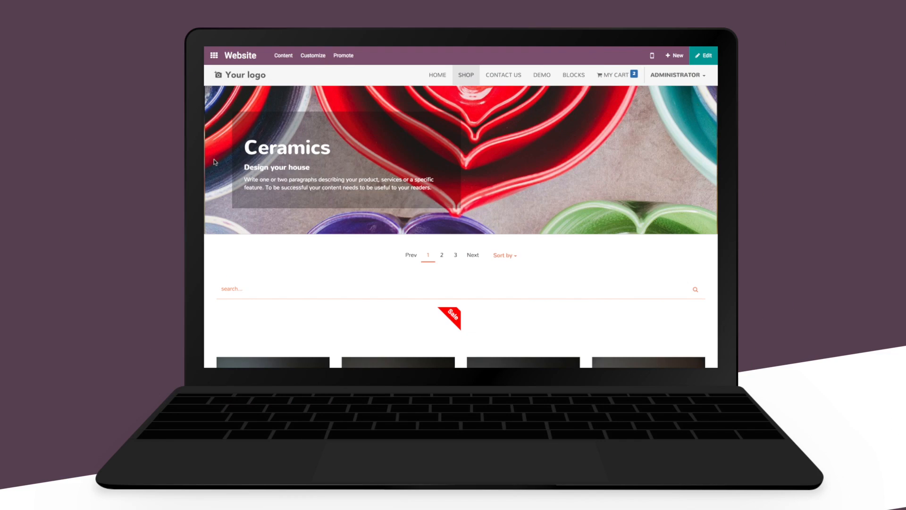
- Order a shop product for $341.18 with DHL USA delivery, paying by wire transfer
{"action": "scroll", "scroll_direction": "down", "scroll_amount": 3}
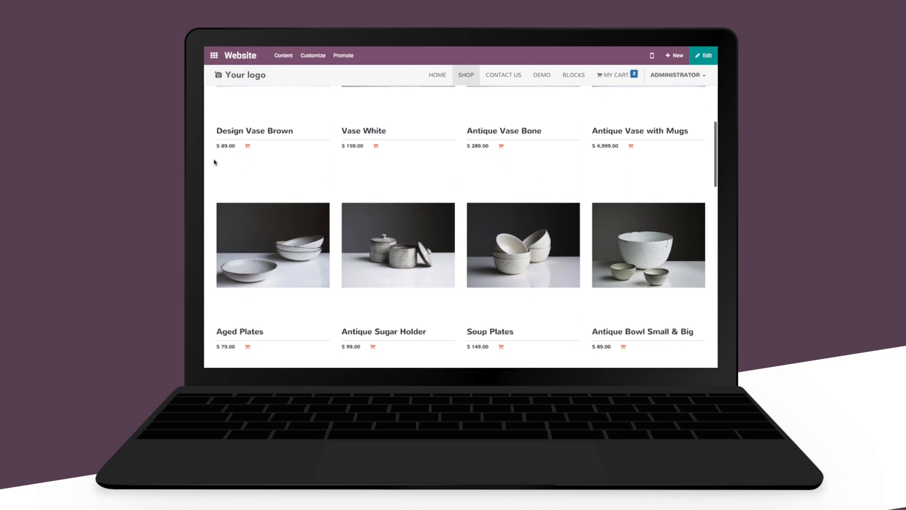
{"action": "left_click", "coordinate": [652, 56]}
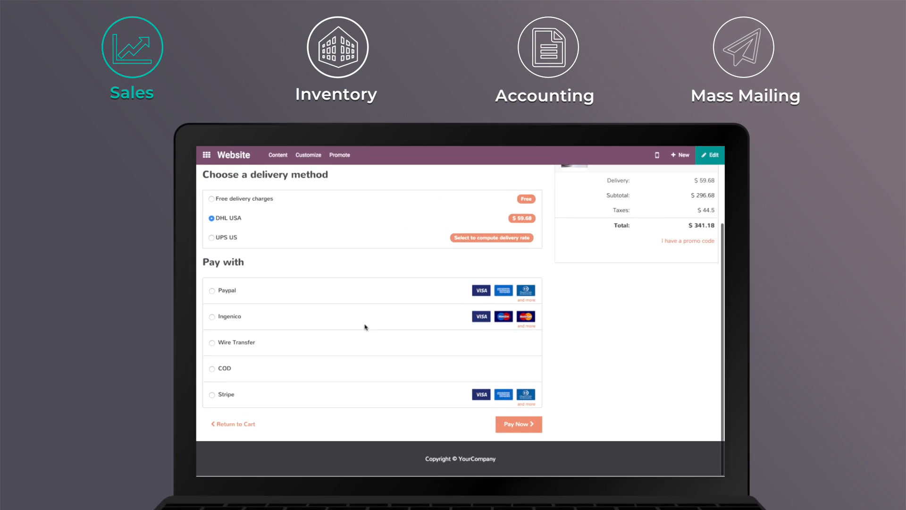
{"action": "left_click", "coordinate": [213, 342]}
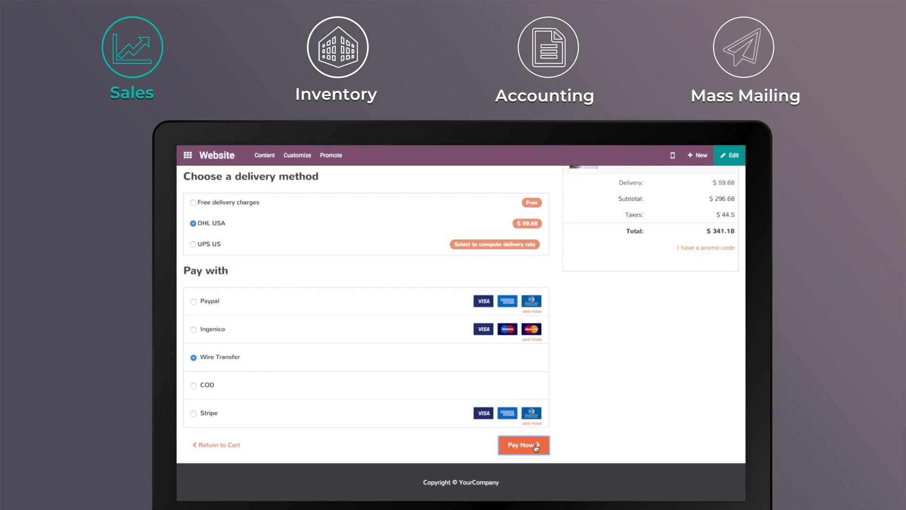
{"action": "left_click", "coordinate": [521, 444]}
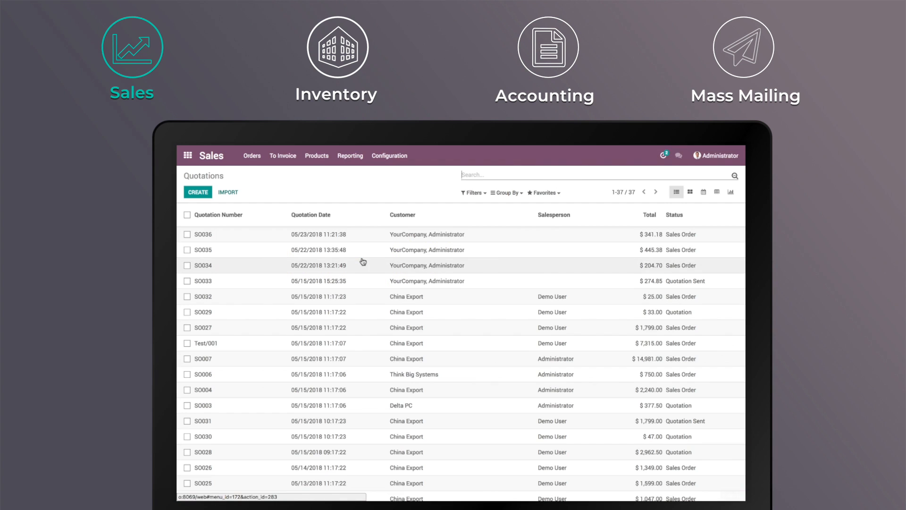
- View the website order in Sales as SO036, $341.18 with DHL USA delivery
{"action": "left_click", "coordinate": [204, 234]}
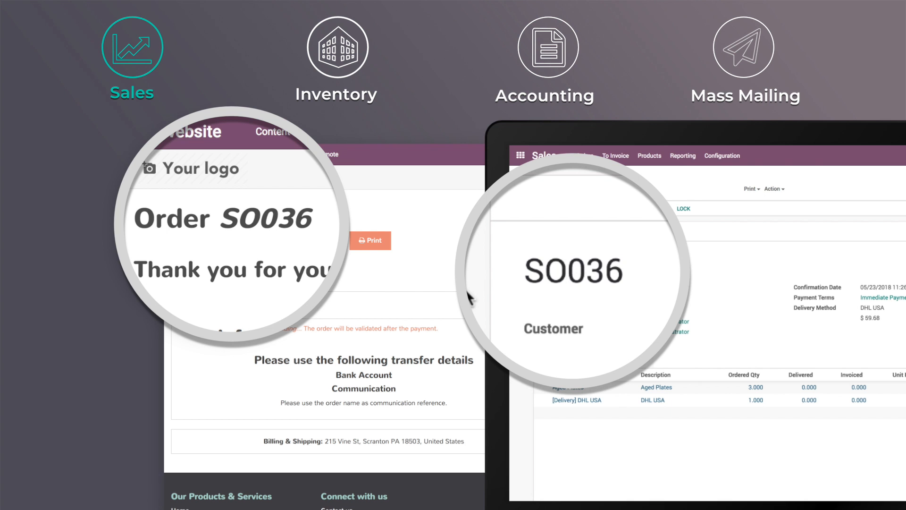
{"action": "left_click", "coordinate": [337, 47]}
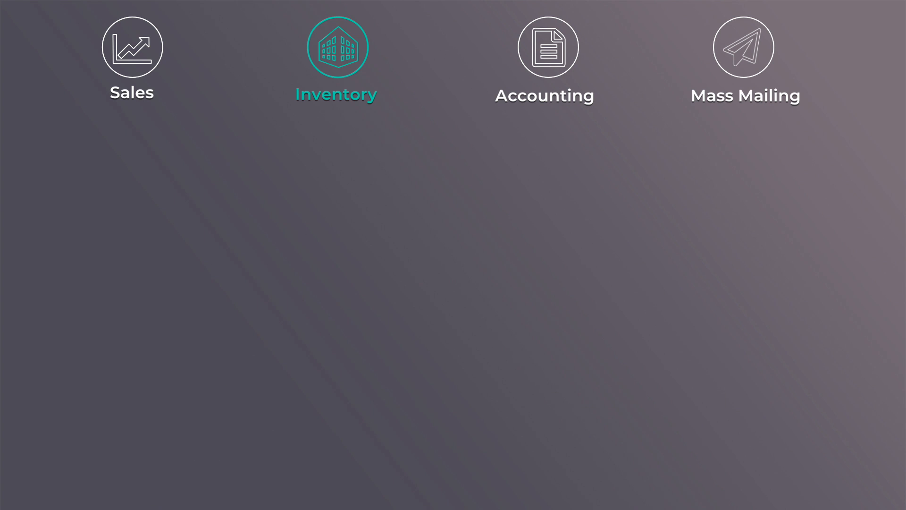
- Review order SO033 with its Aged Plates line invoiced and its delivery, invoice and transaction
{"action": "left_click", "coordinate": [543, 47]}
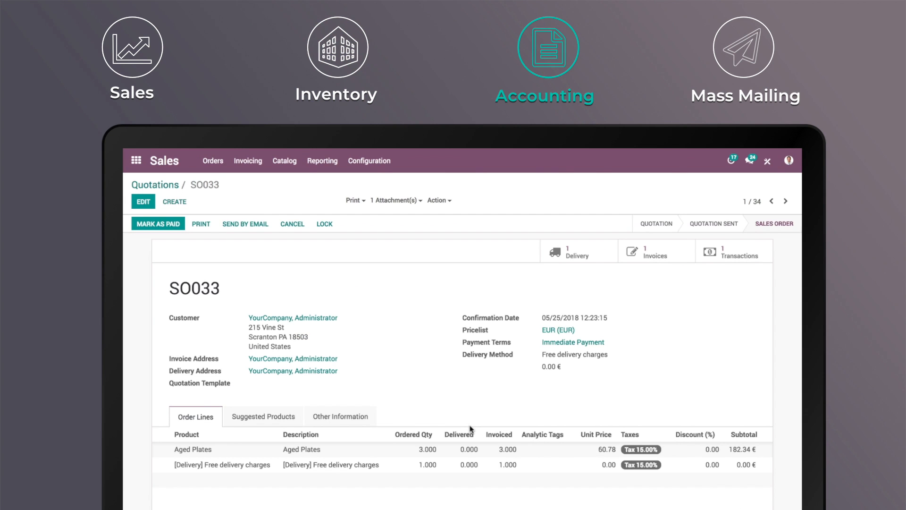